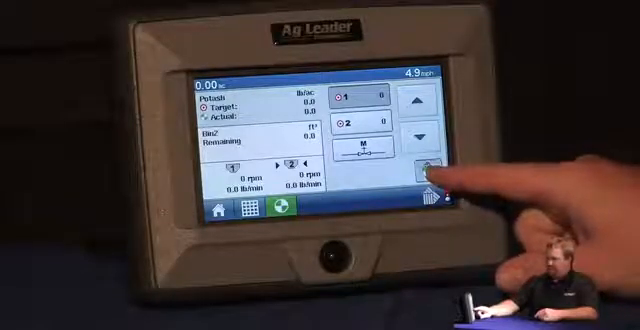
Step: Launch the Shapefile Wizard from the Potash product rate's Prescription button
left_click(424, 167)
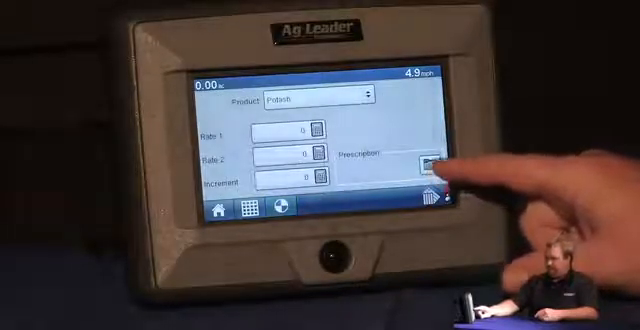
left_click(423, 163)
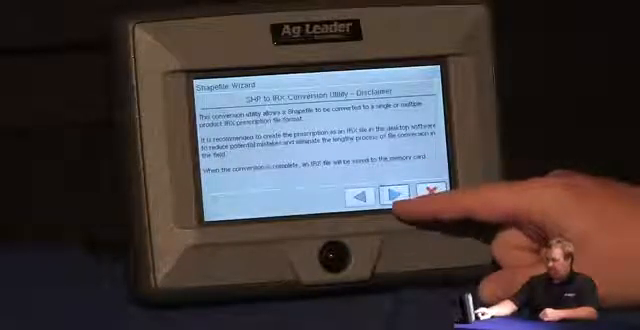
Step: Configure Channel 1 as DAP in pounds using the DAP__lb_ac rate column
left_click(392, 193)
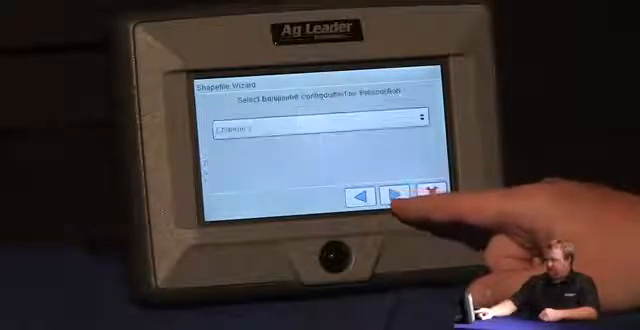
left_click(395, 192)
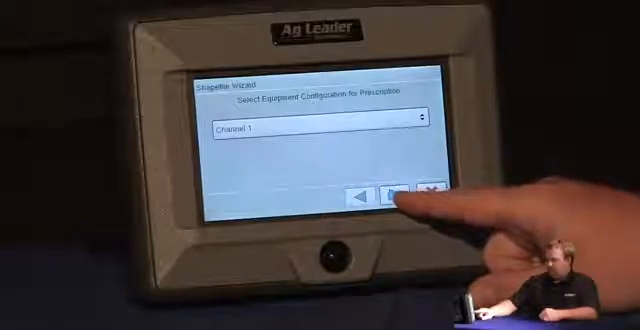
left_click(393, 195)
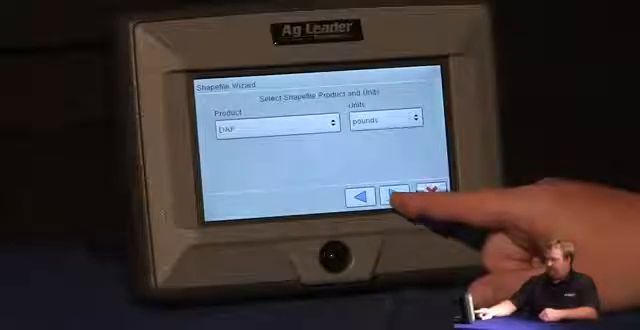
left_click(394, 195)
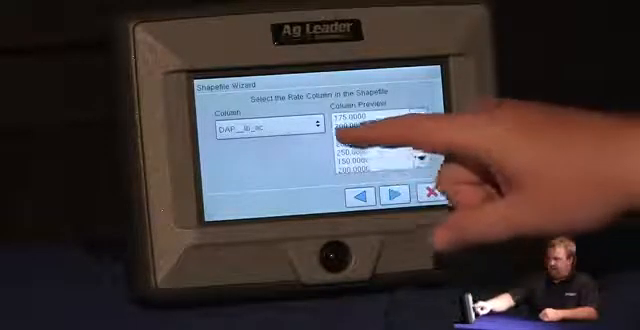
left_click(270, 130)
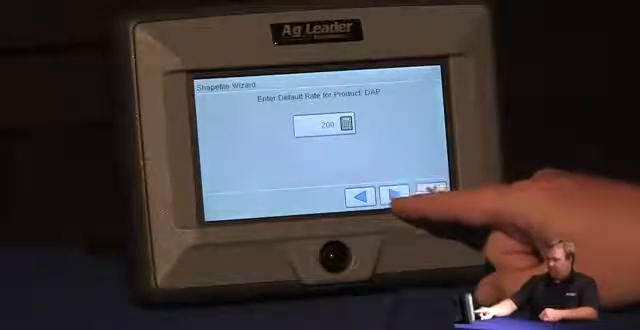
Step: Accept the 200 lb default rate for DAP
left_click(400, 195)
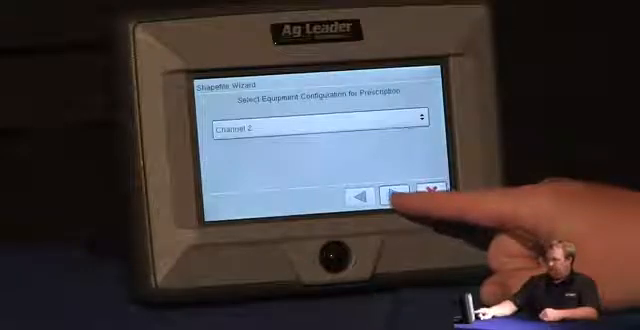
Step: Keep Channel 2 and select Potash__lb as its rate column
left_click(393, 196)
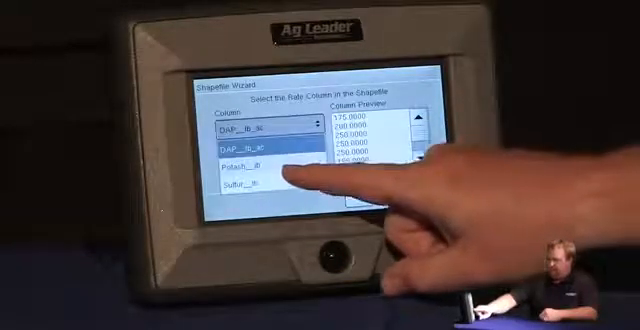
left_click(268, 156)
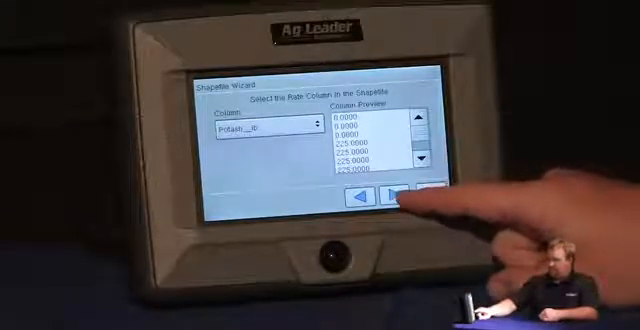
left_click(395, 197)
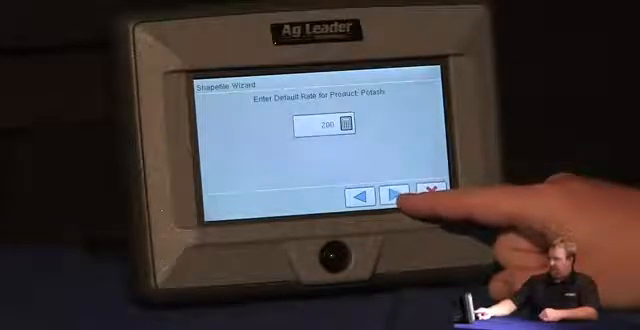
Step: Finish with Potash's 200 default rate and show the prescription map
left_click(392, 195)
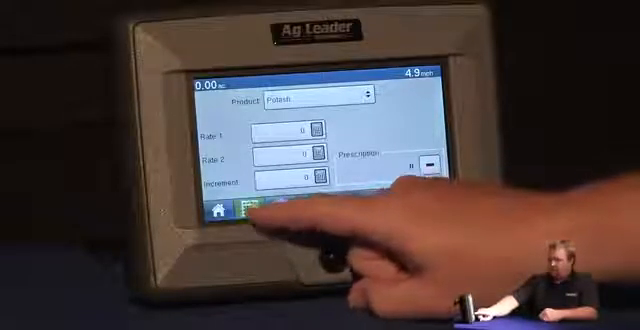
left_click(240, 207)
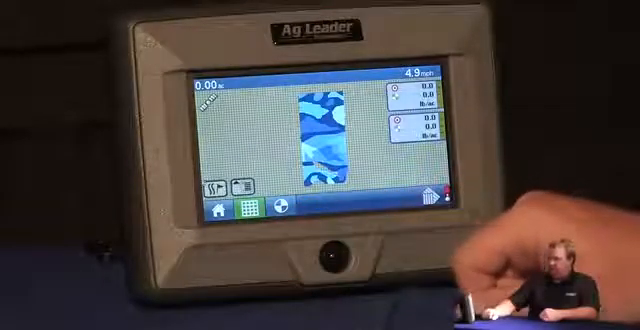